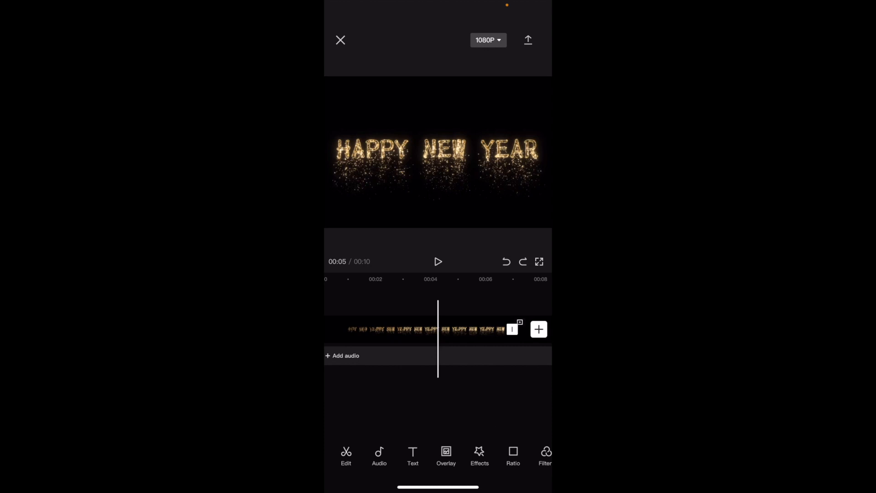
Step: Select the Happy New Year sparkle clip on the timeline
{"action": "left_click", "coordinate": [430, 329]}
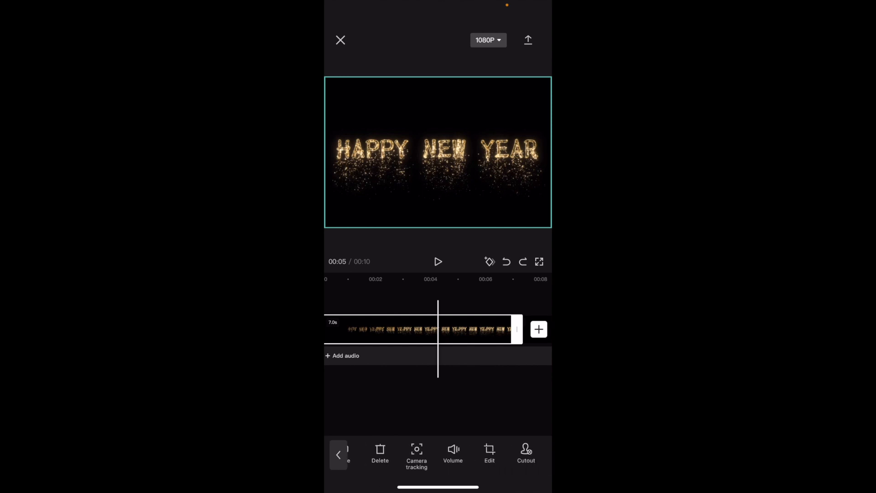
Step: Swipe the clip toolbar to reach the Edit tools with Mirror, Rotate and Crop
{"action": "scroll", "scroll_direction": "left", "scroll_amount": 3}
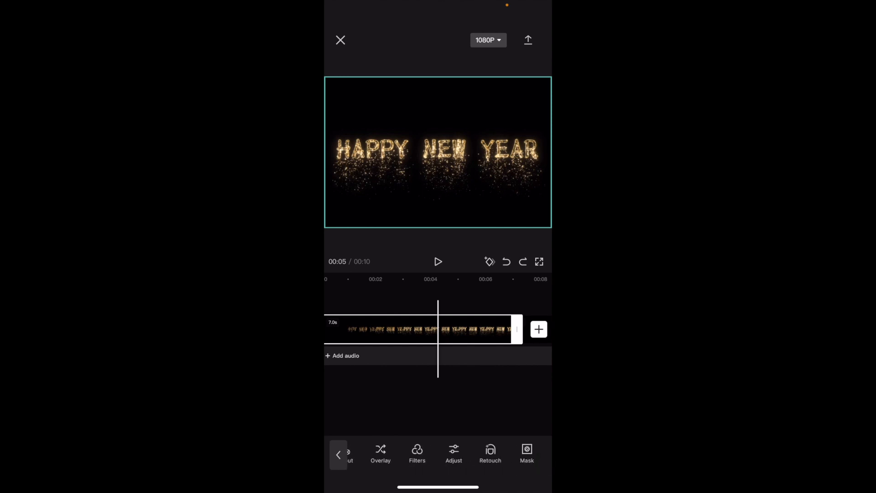
{"action": "scroll", "scroll_direction": "left", "scroll_amount": 3}
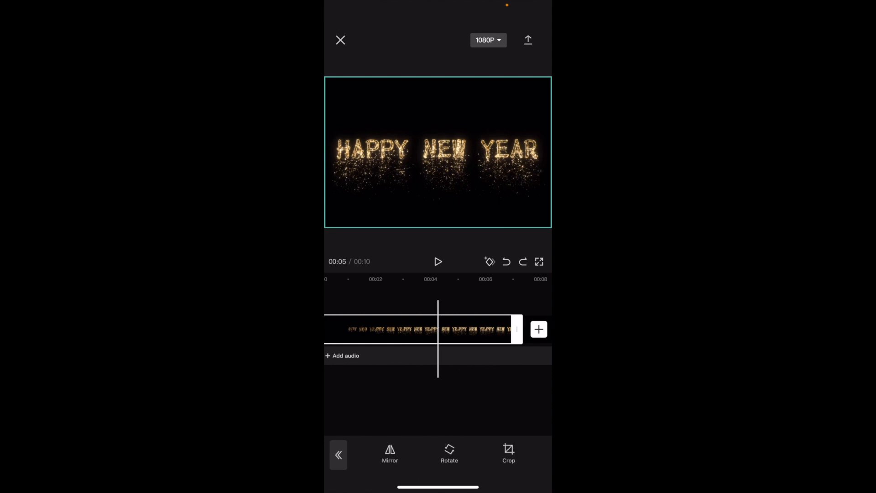
Step: Rotate the clip a quarter turn so the Happy New Year text runs vertically
{"action": "left_click", "coordinate": [449, 453]}
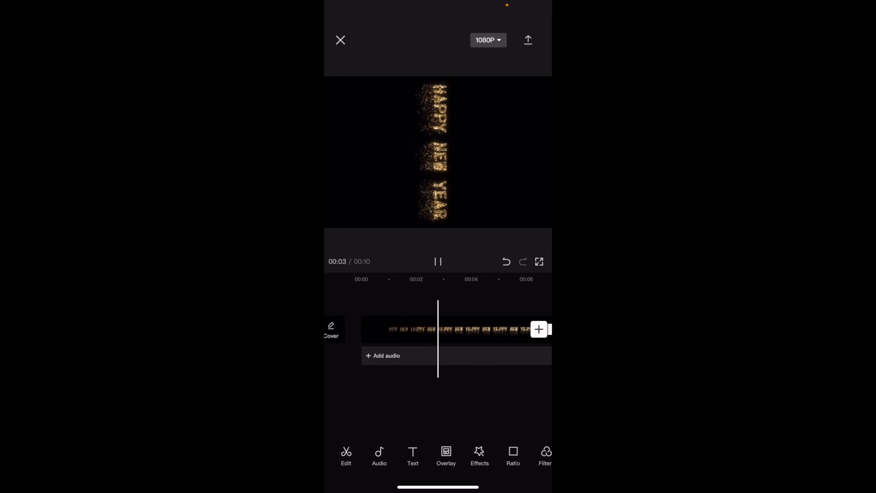
Step: Rotate the clip further to upside down and pause playback to view it
{"action": "left_click", "coordinate": [447, 329]}
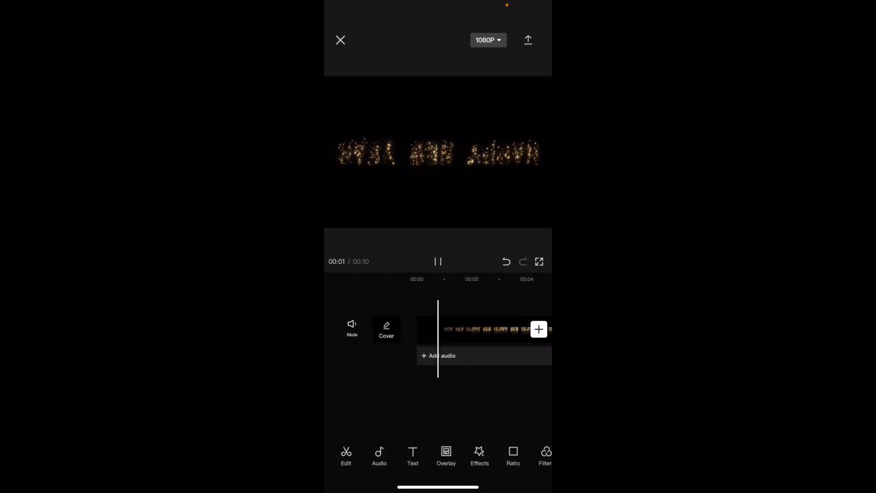
{"action": "left_click", "coordinate": [437, 261]}
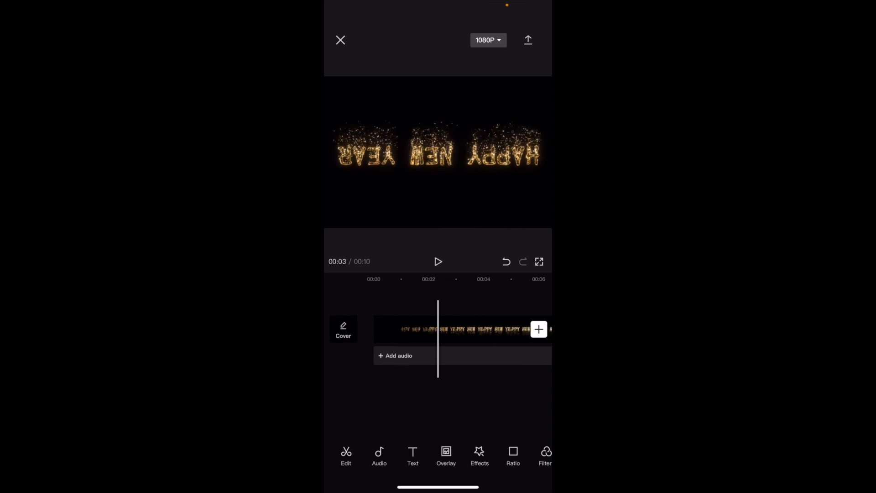